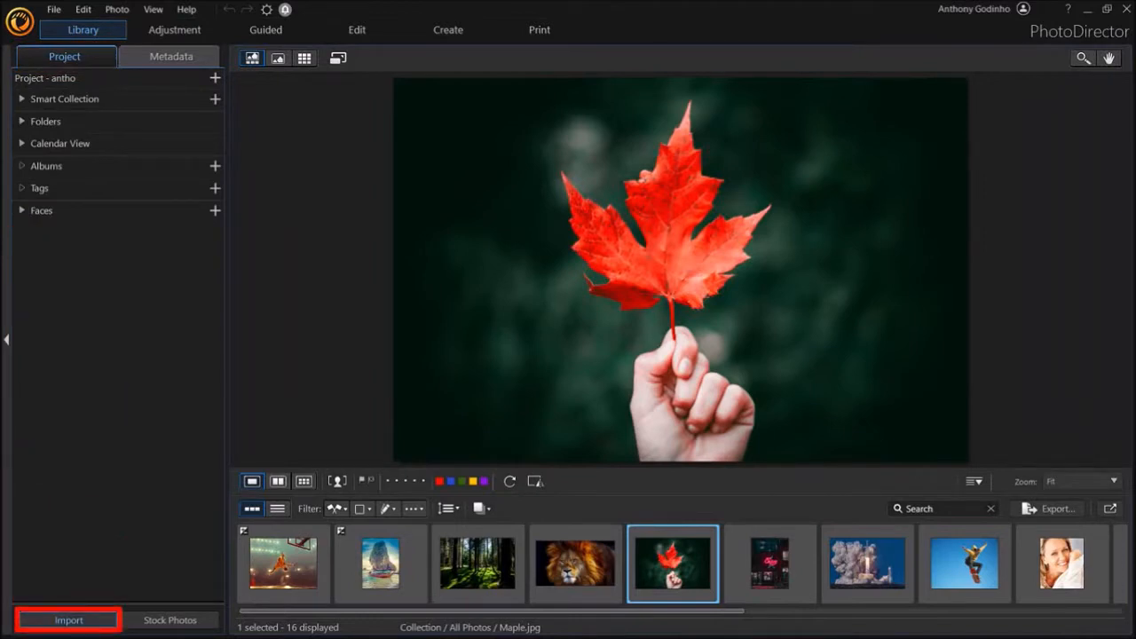
Step: Import the photo Fitness-Weights-Man-1282232_1280 into the library
{"action": "left_click", "coordinate": [68, 620]}
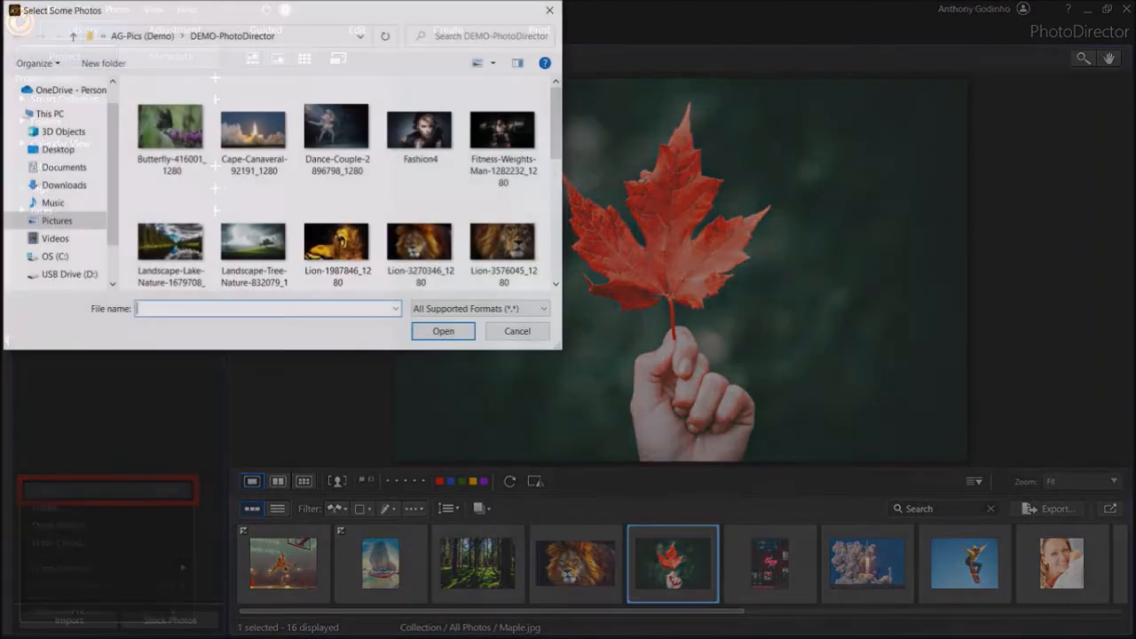
{"action": "left_click", "coordinate": [502, 133]}
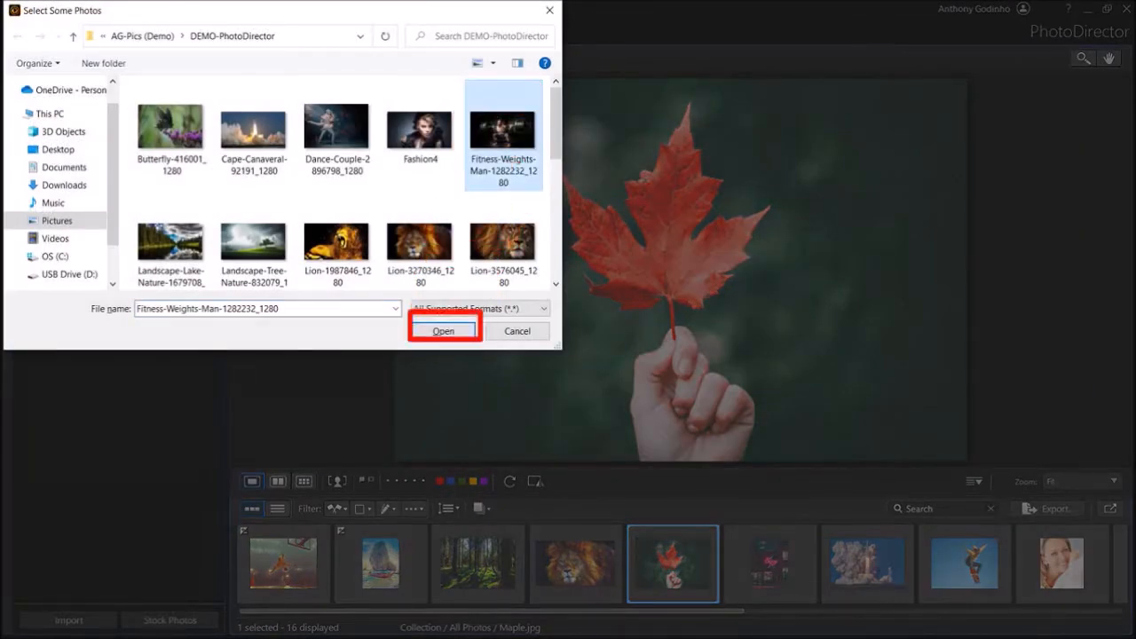
{"action": "left_click", "coordinate": [443, 330]}
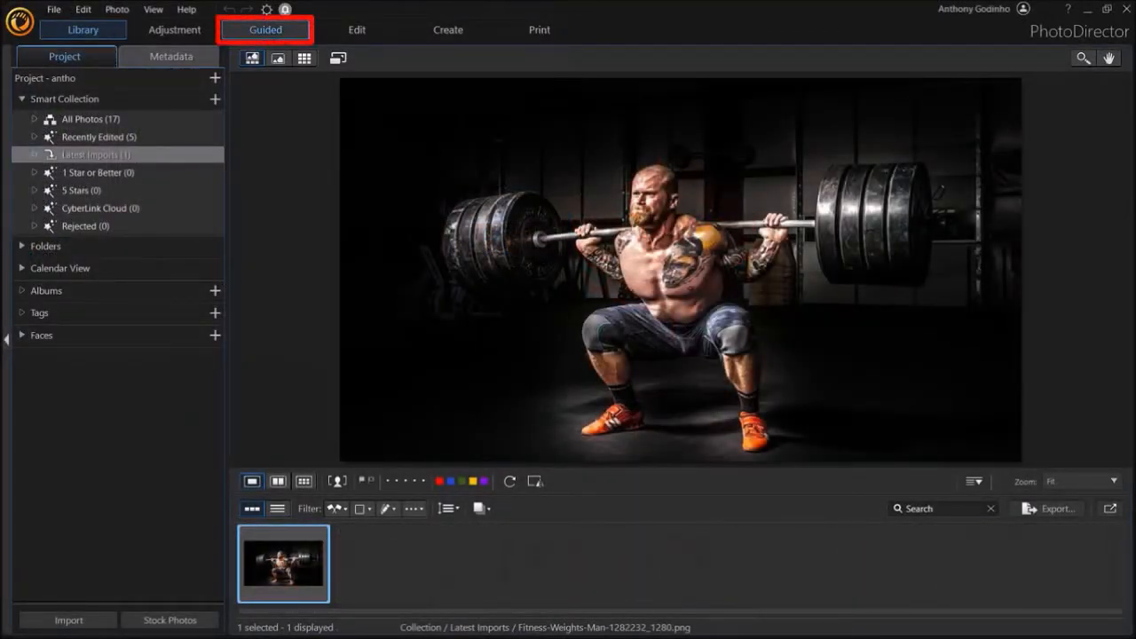
Step: Open the weightlifter photo in the Guided module, accepting editing as a new copy
{"action": "left_click", "coordinate": [265, 29]}
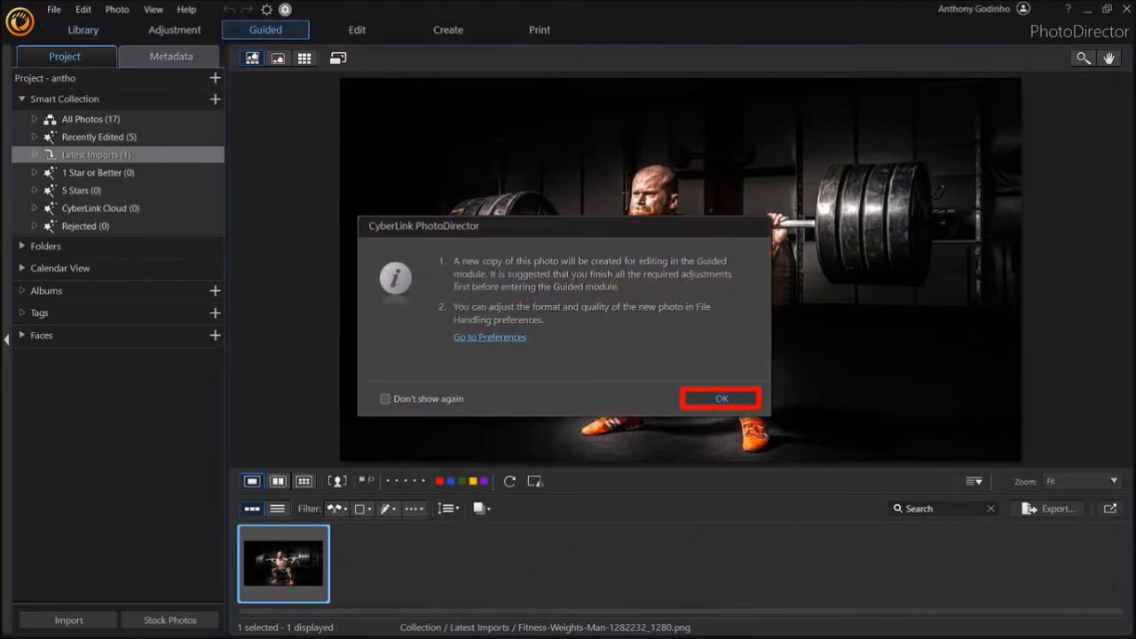
{"action": "left_click", "coordinate": [721, 399]}
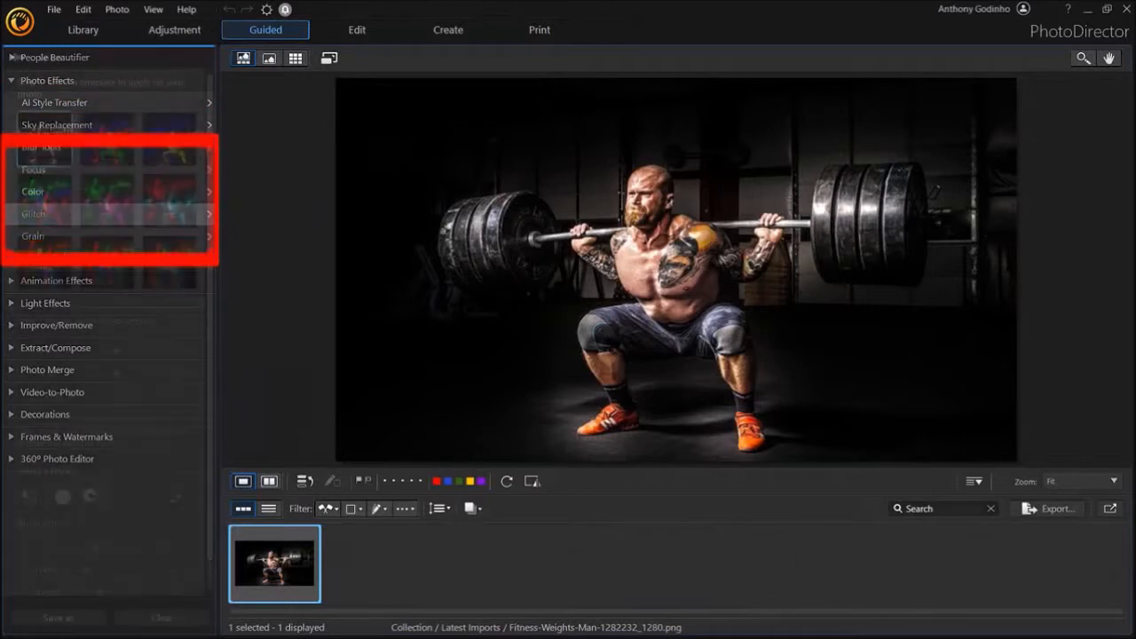
Step: Try several Glitch templates, settling on the red and green split template
{"action": "left_click", "coordinate": [34, 213]}
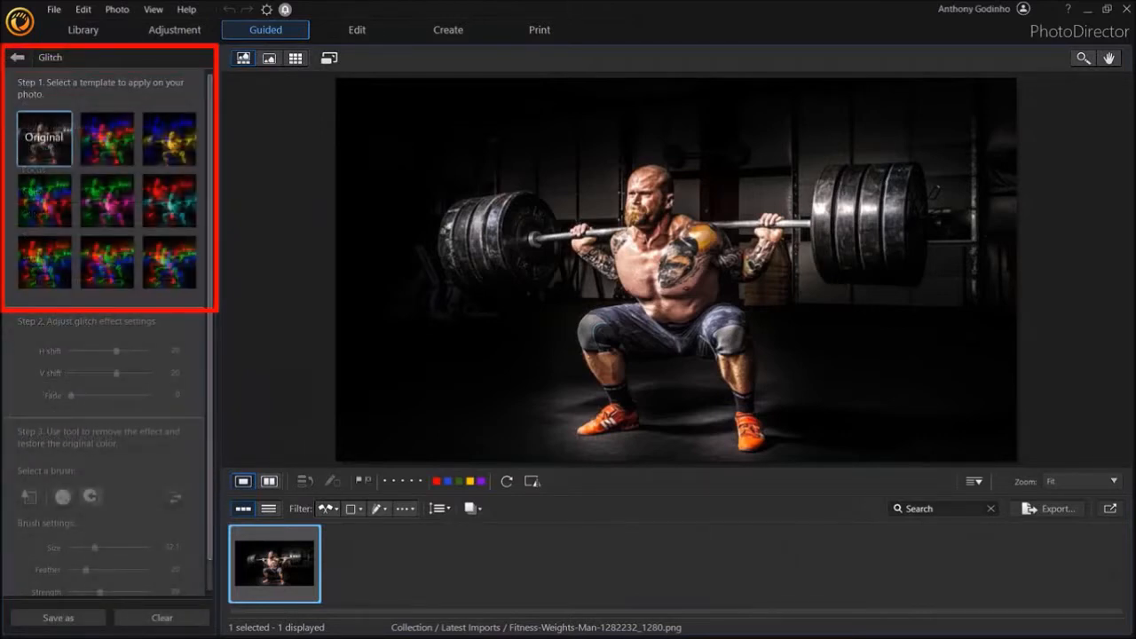
{"action": "left_click", "coordinate": [105, 138]}
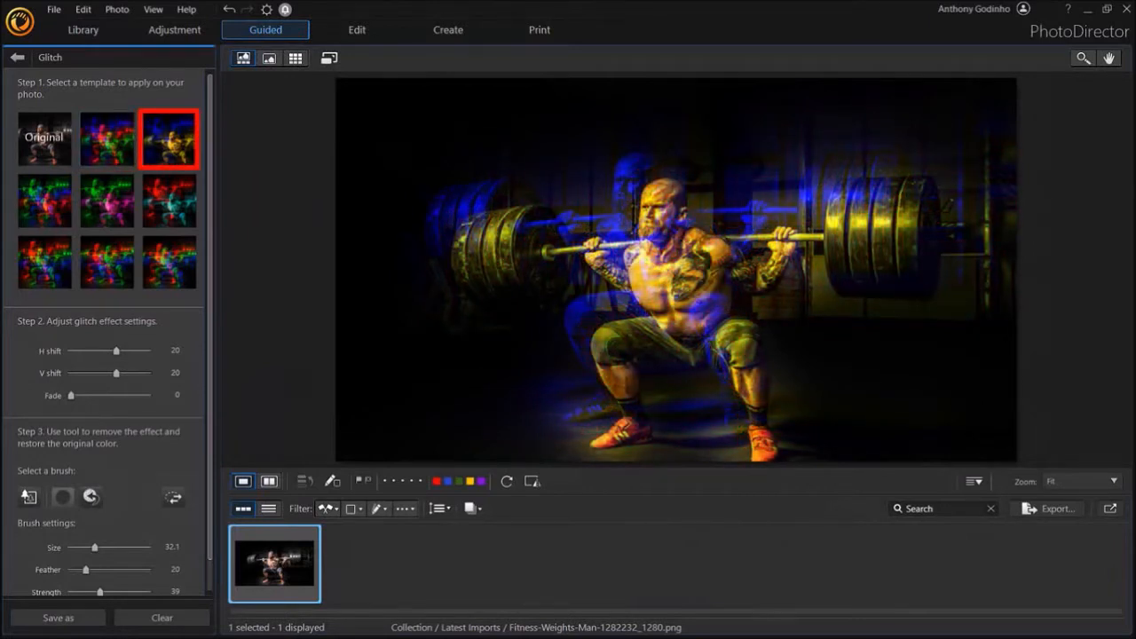
{"action": "left_click", "coordinate": [169, 168]}
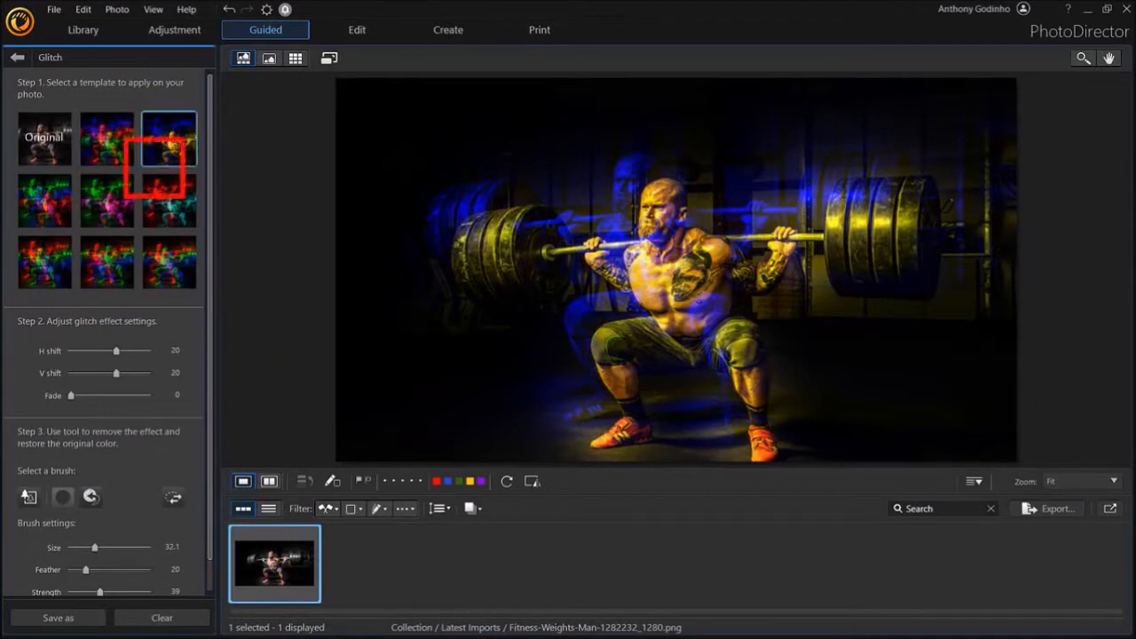
{"action": "left_click", "coordinate": [105, 262]}
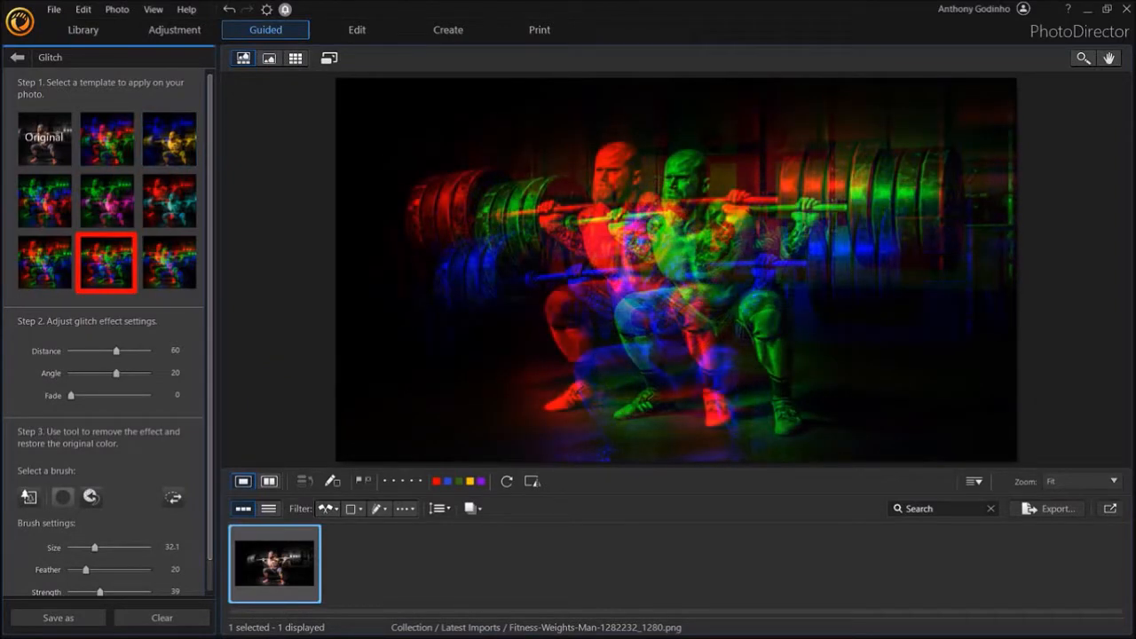
{"action": "left_click", "coordinate": [105, 138]}
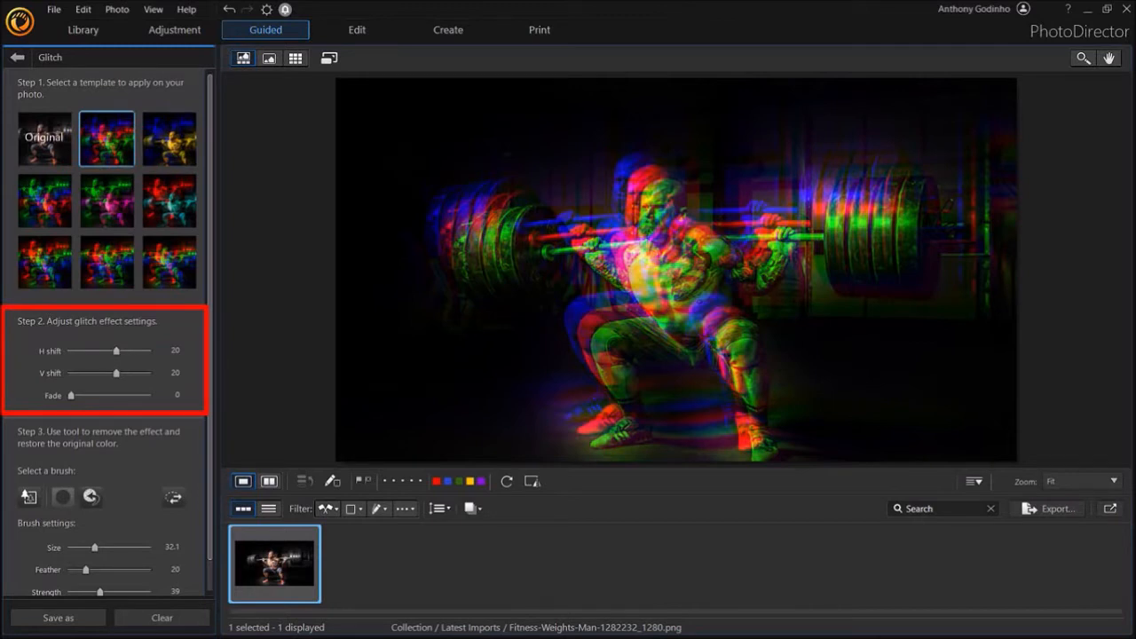
Step: Set the glitch horizontal shift to 23 and vertical shift to 18, leaving fade at 0
{"action": "left_click_drag", "start_coordinate": [117, 351], "coordinate": [102, 351]}
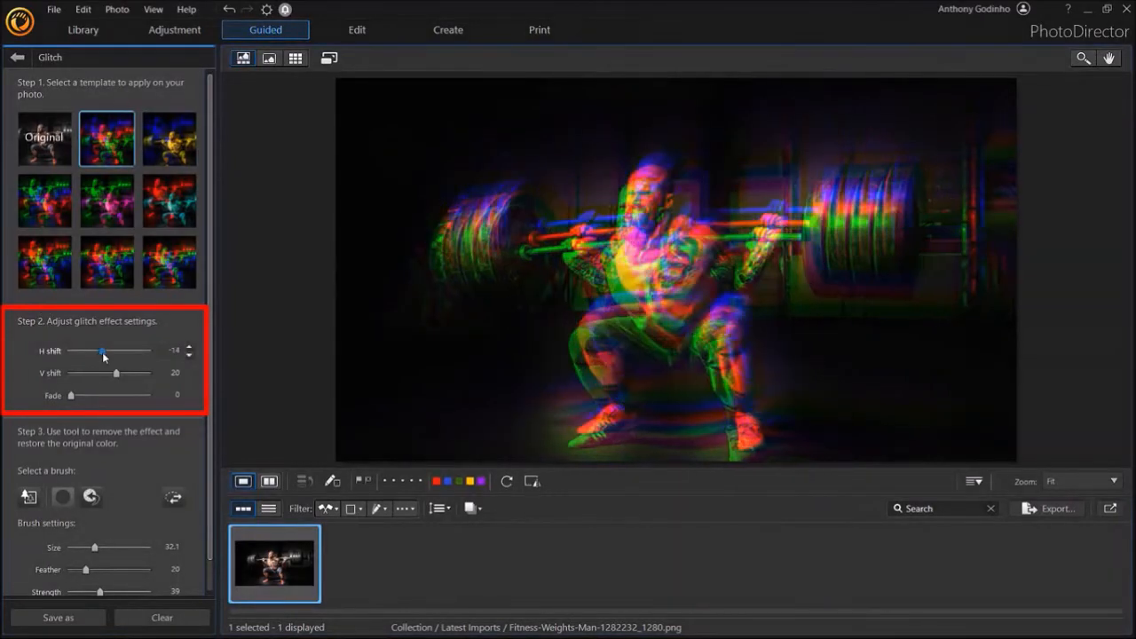
{"action": "left_click_drag", "start_coordinate": [99, 351], "coordinate": [107, 350]}
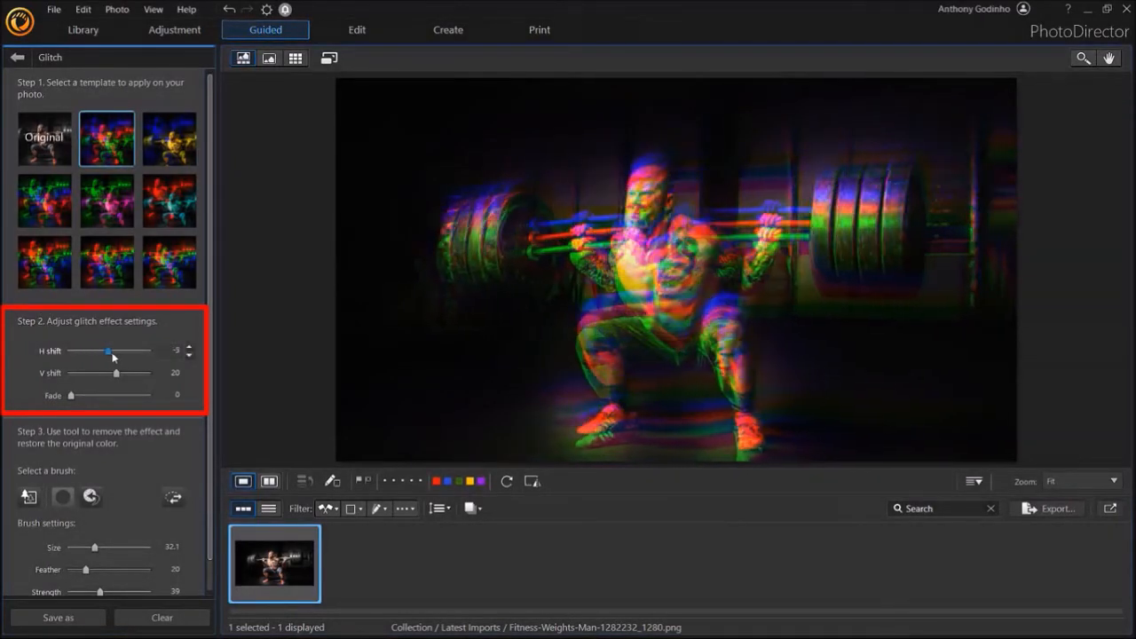
{"action": "left_click_drag", "start_coordinate": [108, 351], "coordinate": [120, 351]}
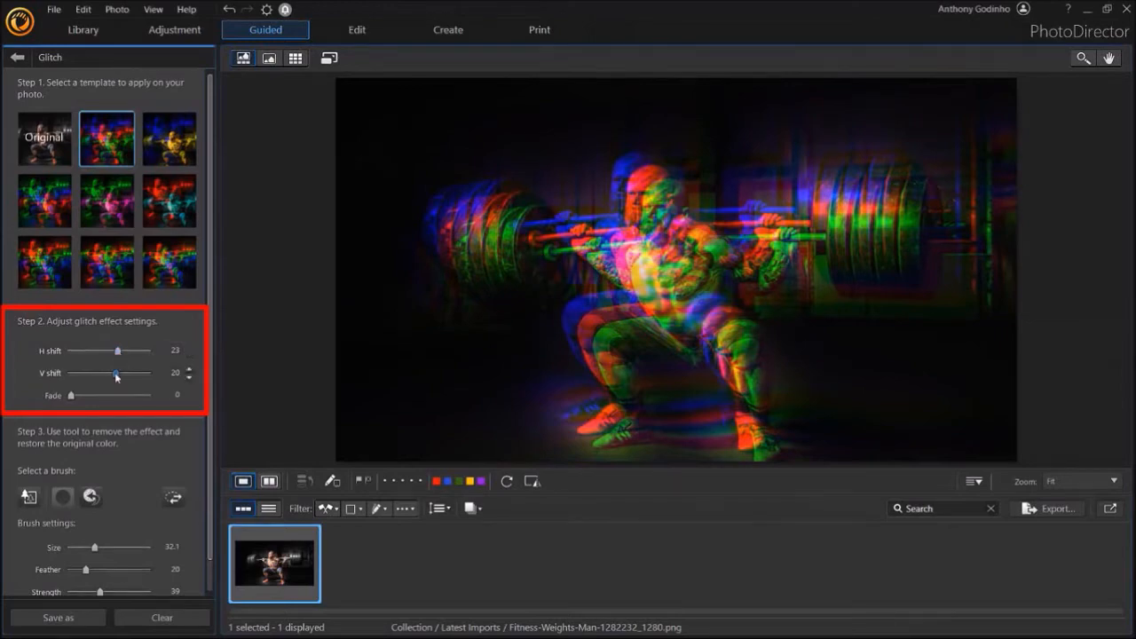
{"action": "left_click_drag", "start_coordinate": [117, 373], "coordinate": [99, 373]}
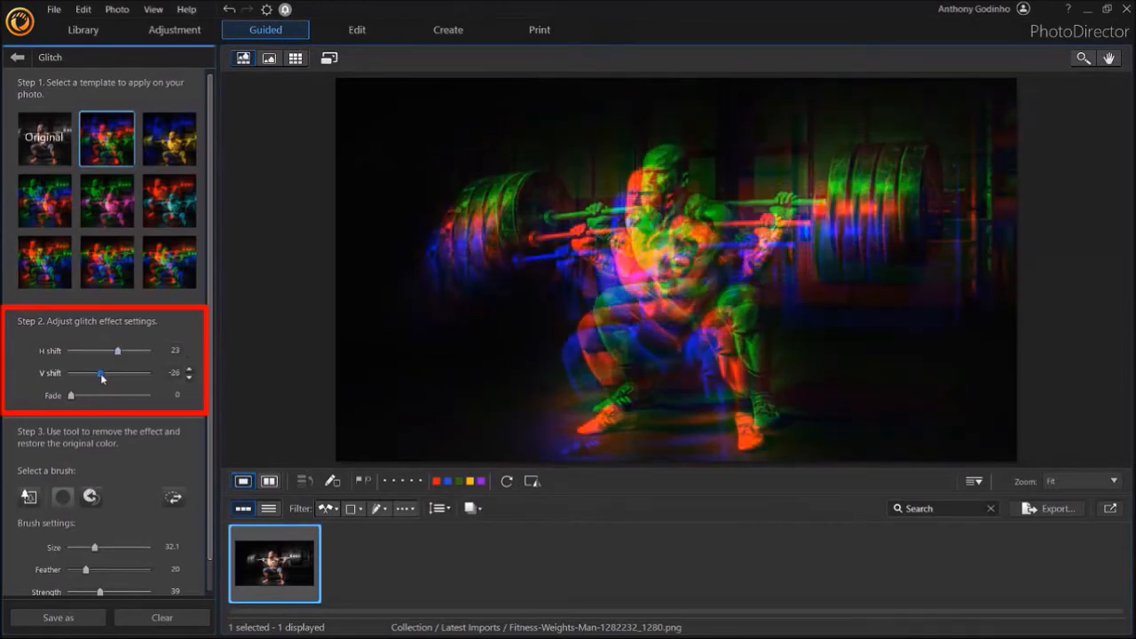
{"action": "left_click_drag", "start_coordinate": [99, 373], "coordinate": [116, 373]}
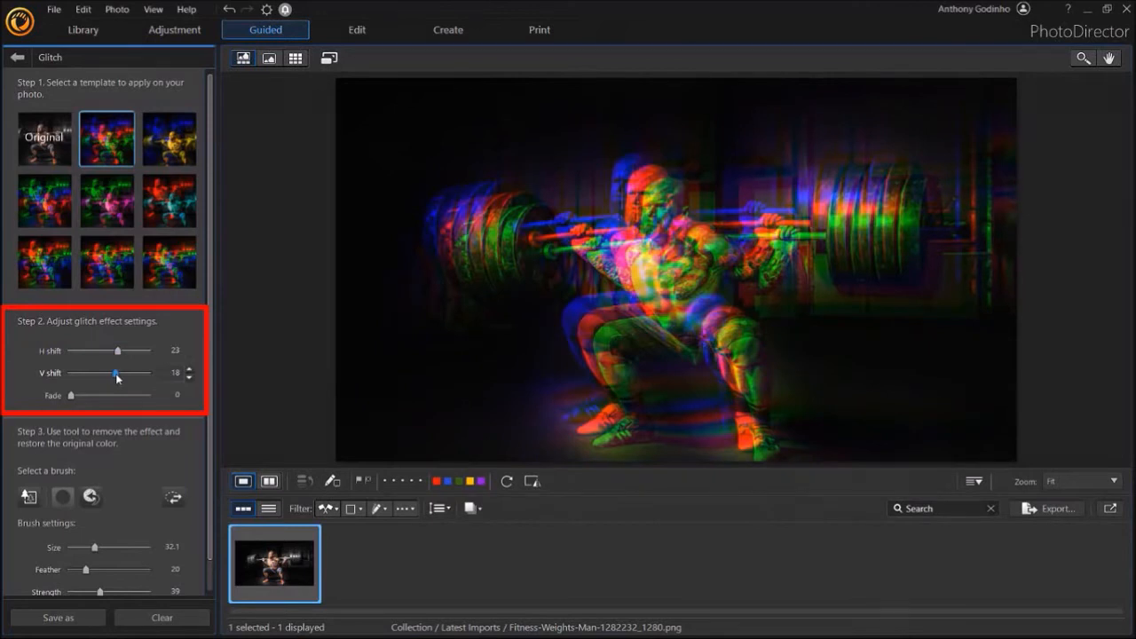
{"action": "left_click_drag", "start_coordinate": [71, 395], "coordinate": [96, 395]}
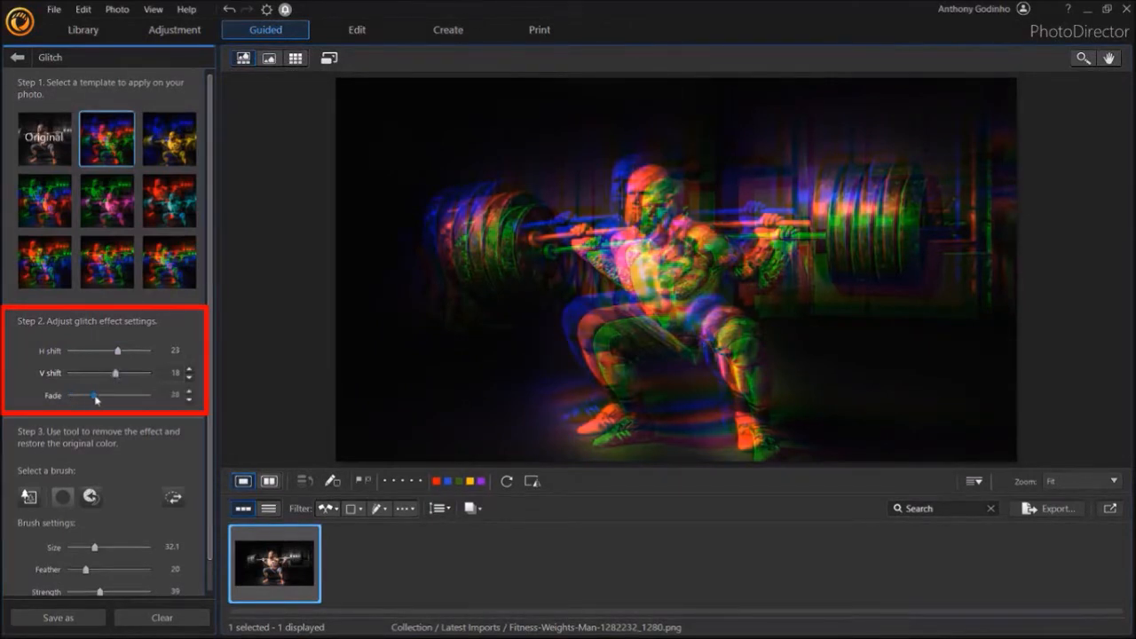
{"action": "left_click_drag", "start_coordinate": [96, 395], "coordinate": [71, 395]}
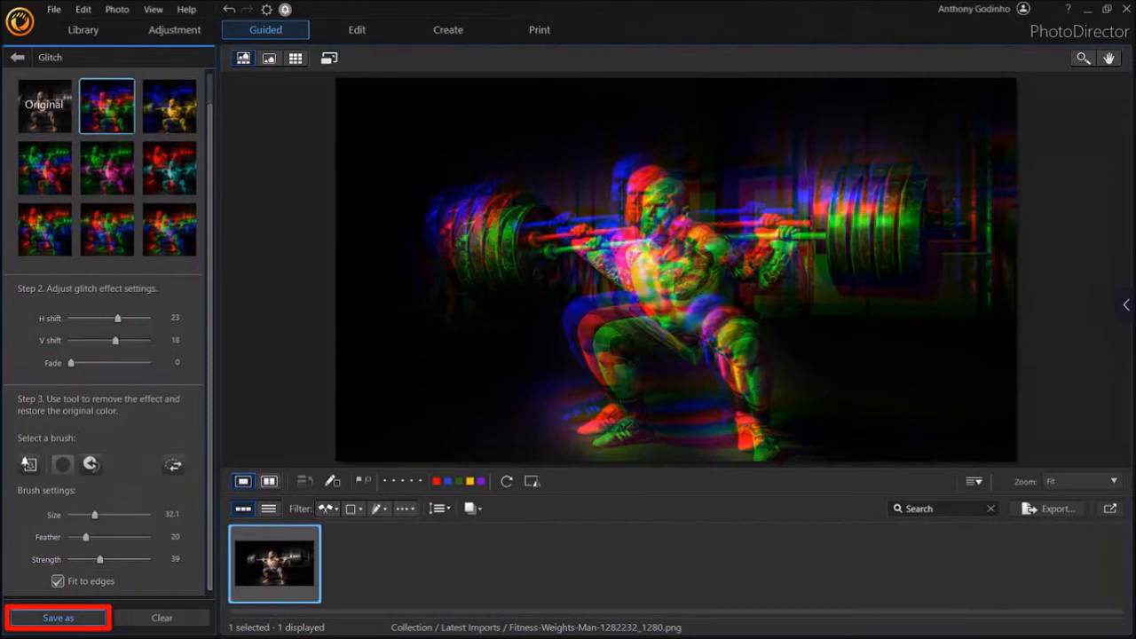
Step: Save the edited photo as PNG named 'Fitness-Weights-Man_GlitchEffect1'
{"action": "left_click", "coordinate": [56, 618]}
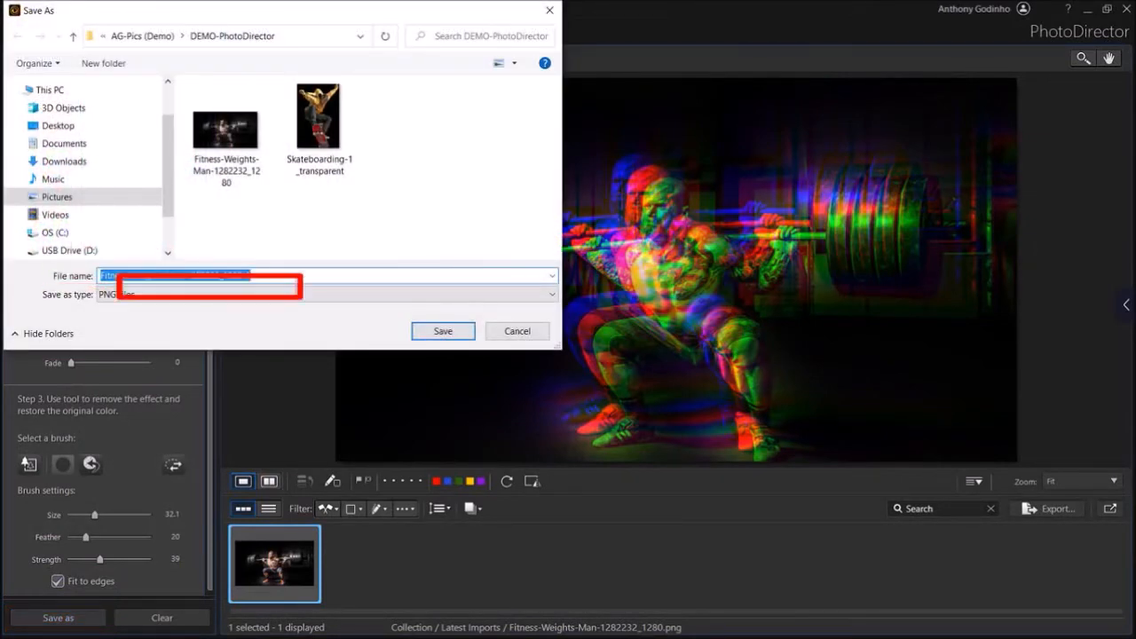
{"action": "type", "text": "Fitness-Weights-Man_GlitchEffect1"}
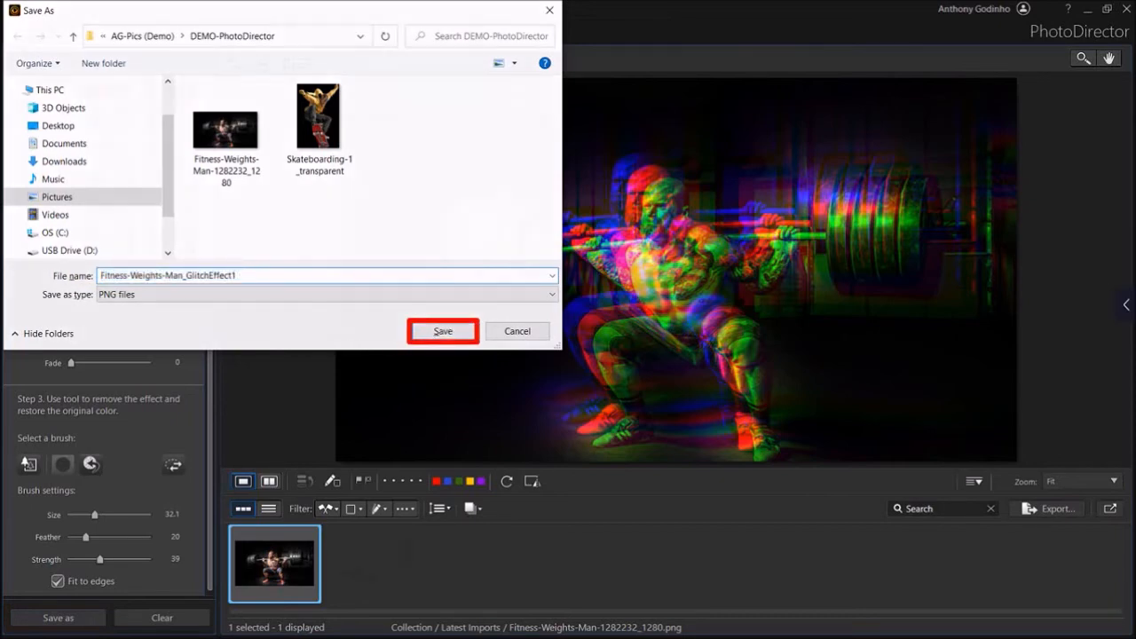
{"action": "left_click", "coordinate": [442, 331]}
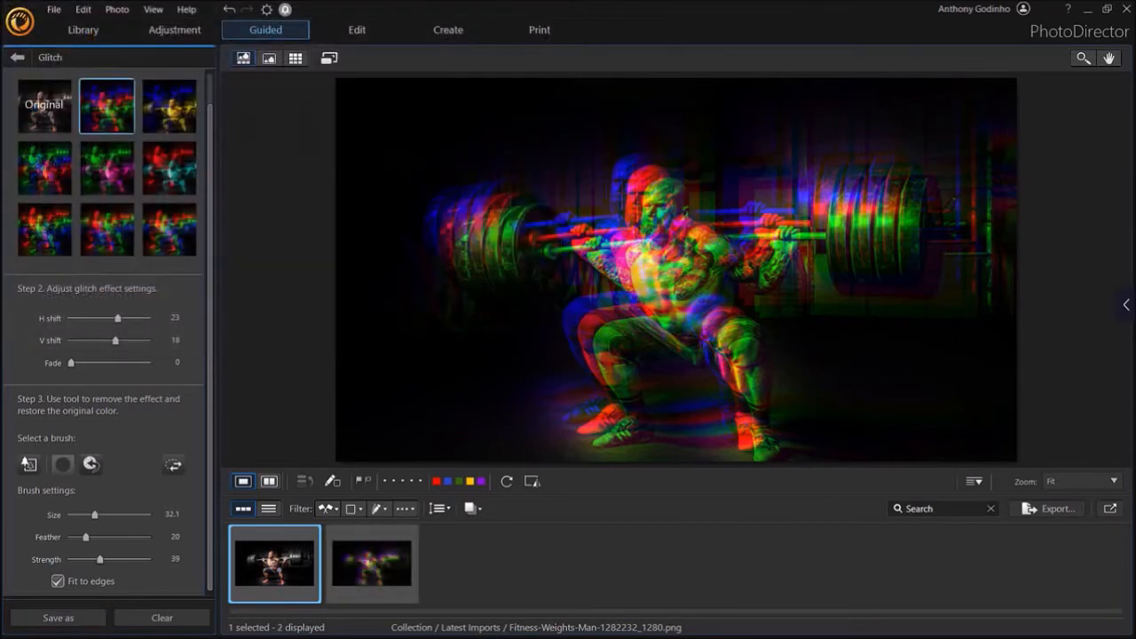